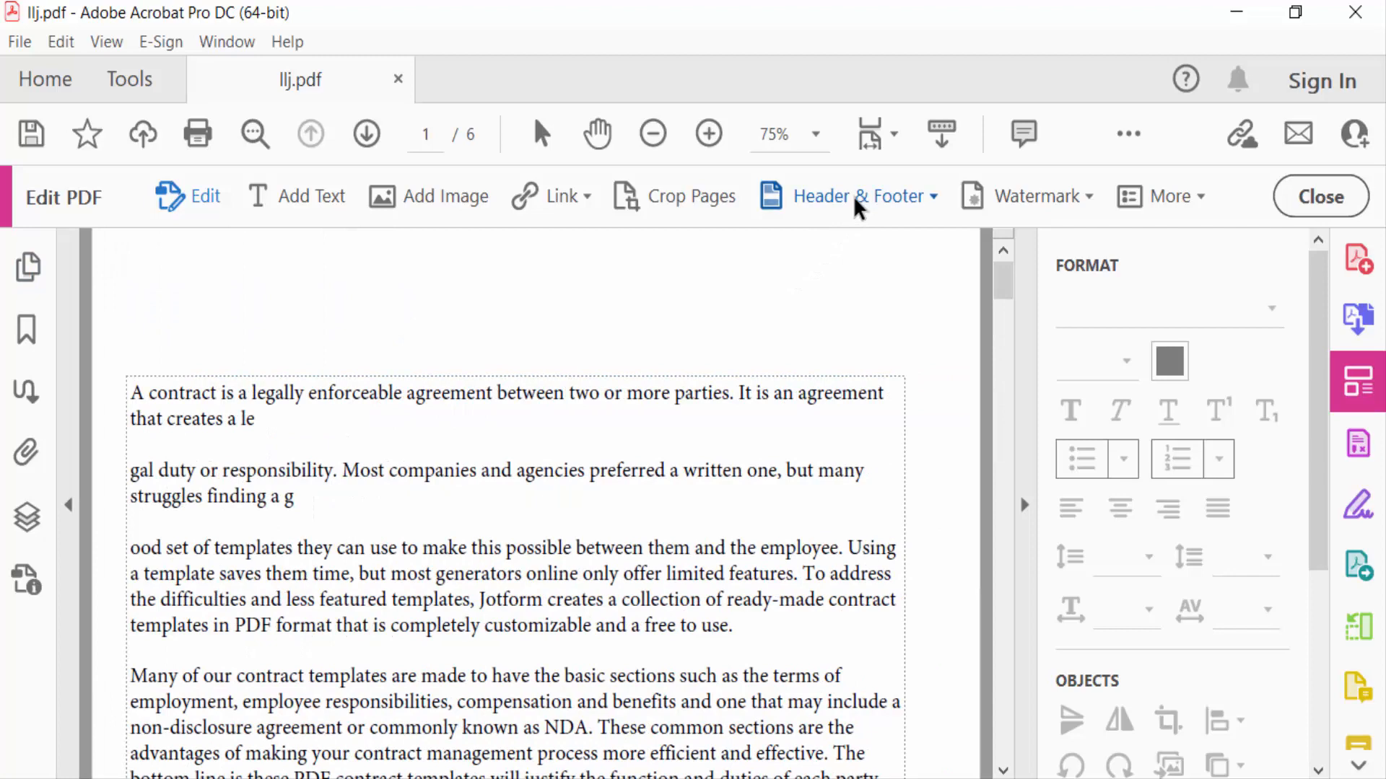
- Show the page thumbnails panel in the left navigation pane to view the contract's pages
{"action": "left_click", "coordinate": [27, 267]}
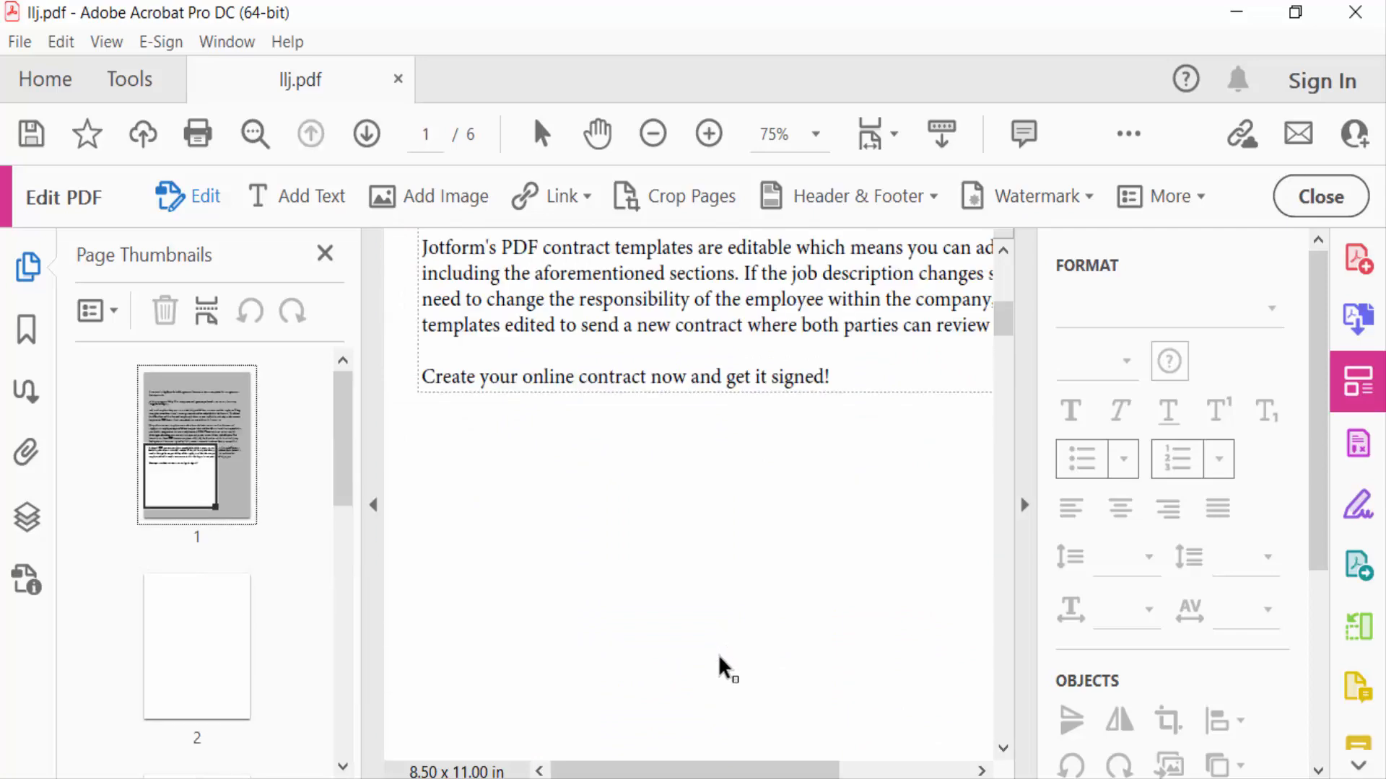